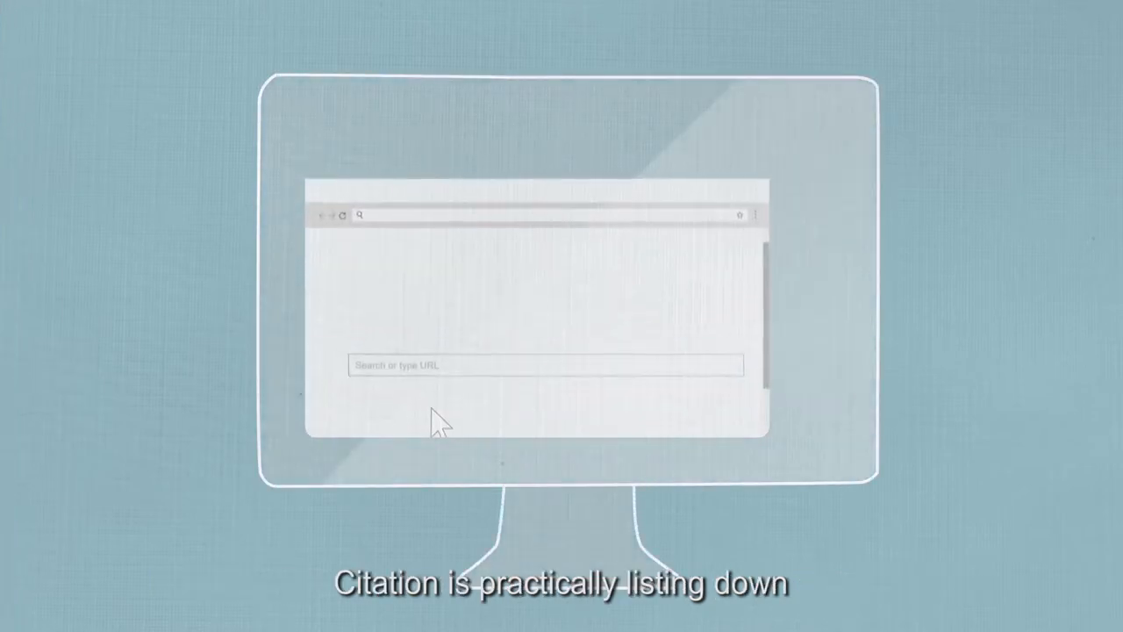
# - Search the web for 'Social issues of Singapore'
pyautogui.write('Social issues of Singapore')
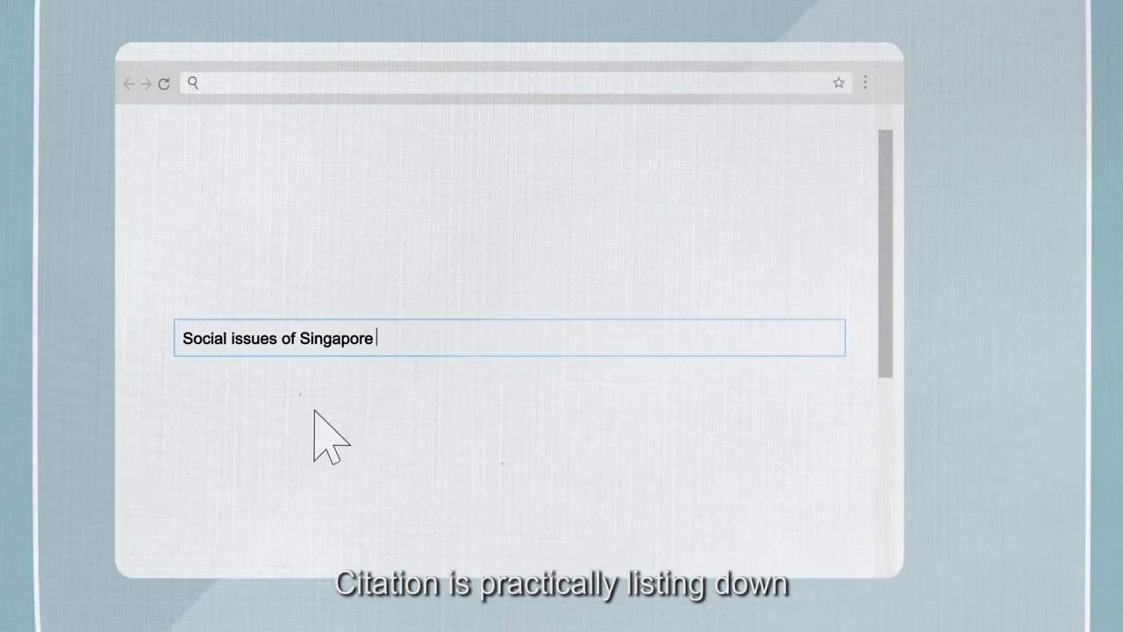
pyautogui.press('Return')
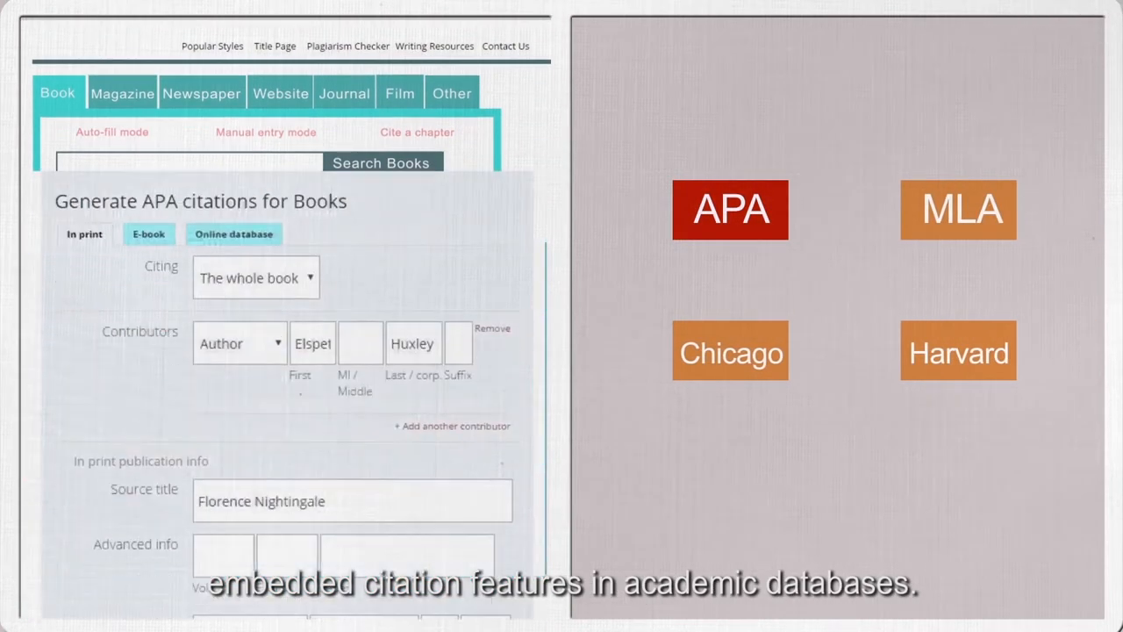
# - Scroll the APA book form down to the publication details: Putnam's, New York, 1975
pyautogui.scroll(-3)
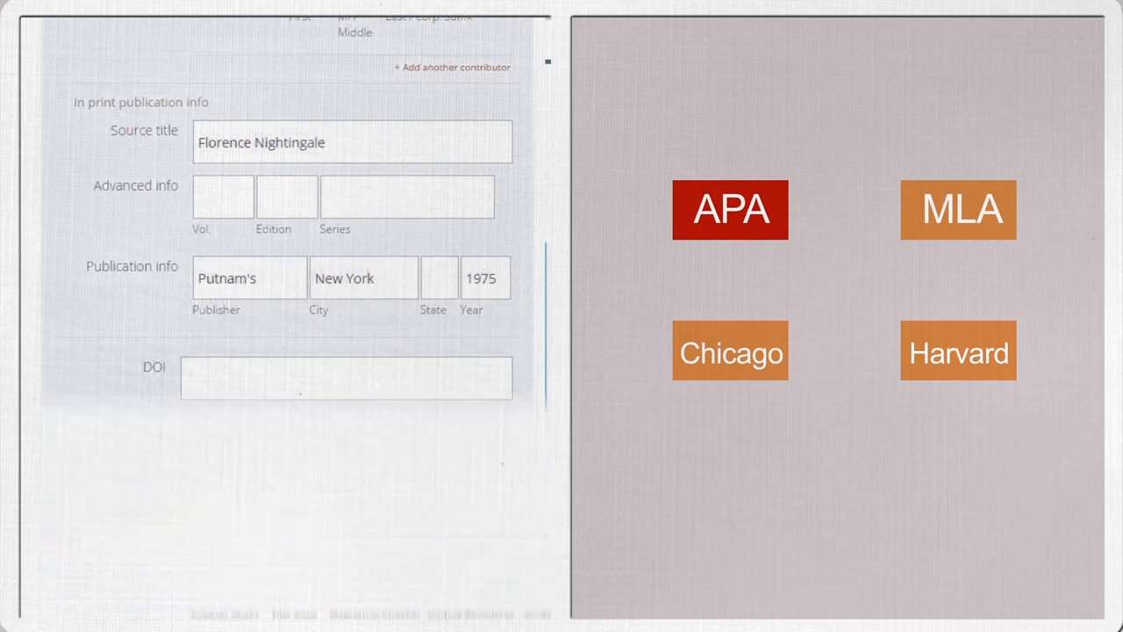